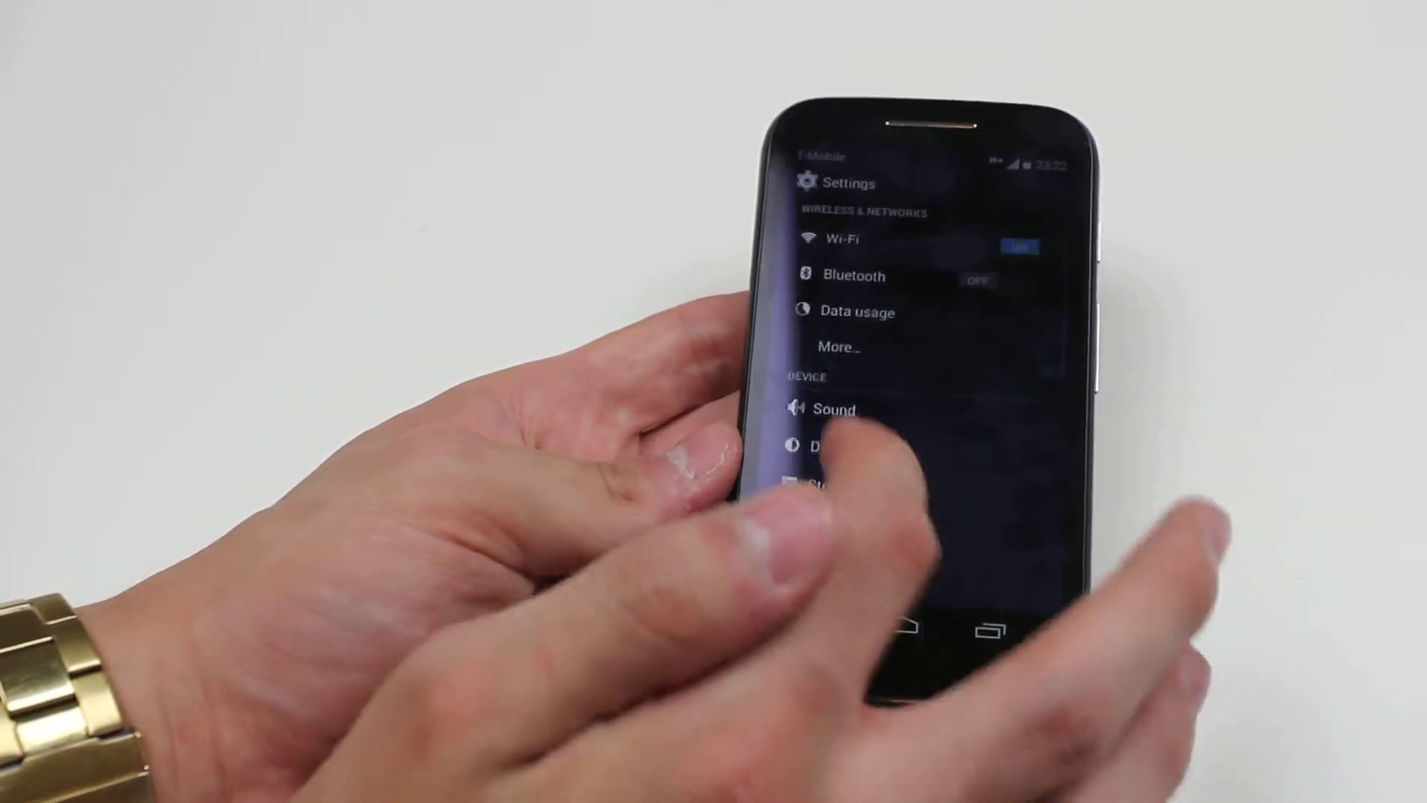
Step: Open the Sound page under Device, showing volumes, ringtone and vibrate options
left_click(834, 409)
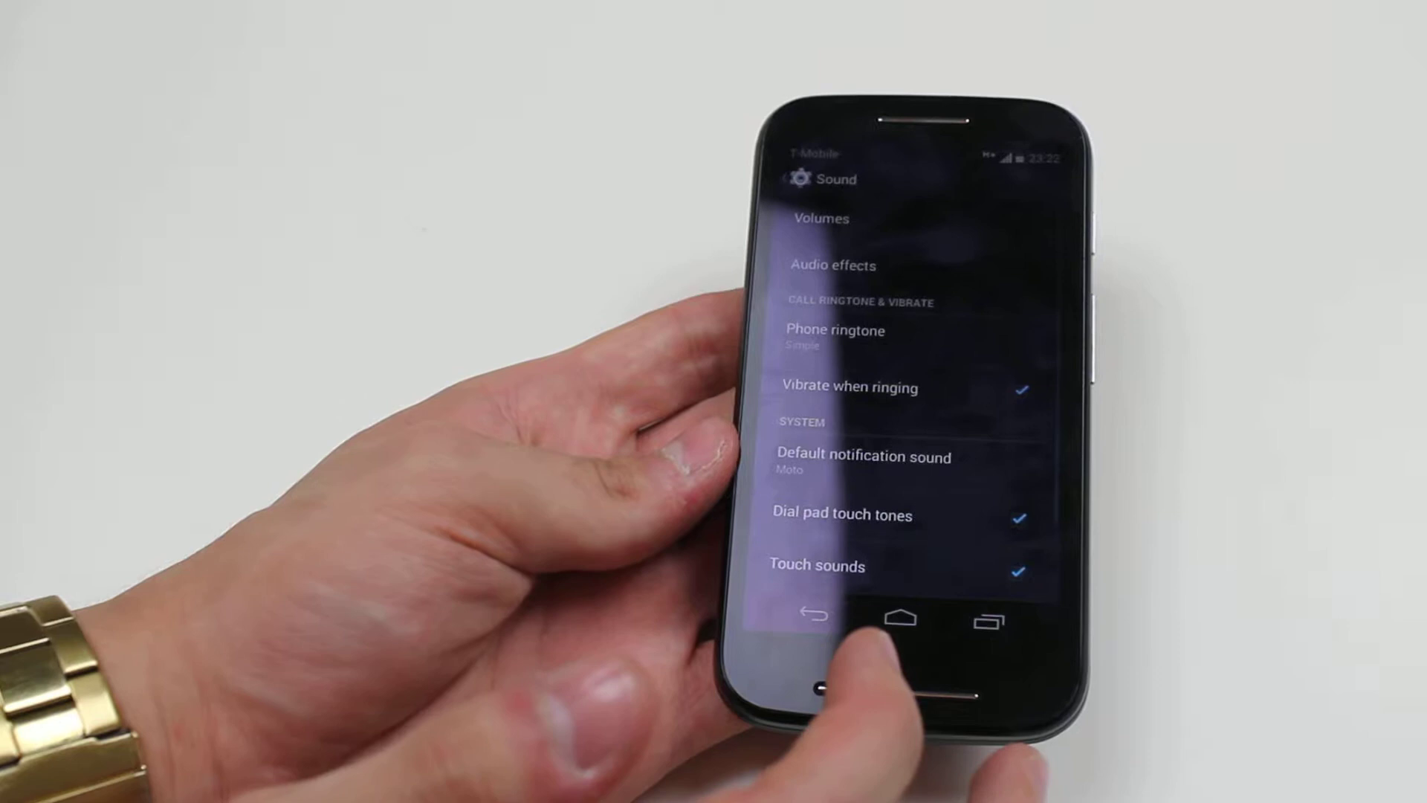